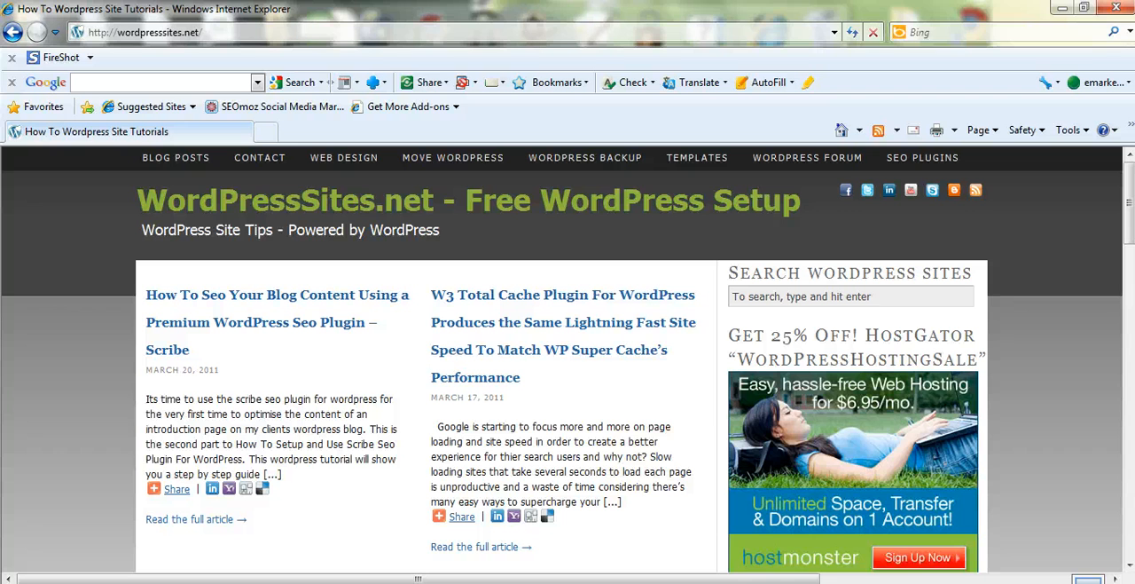
mouse_move(167, 493)
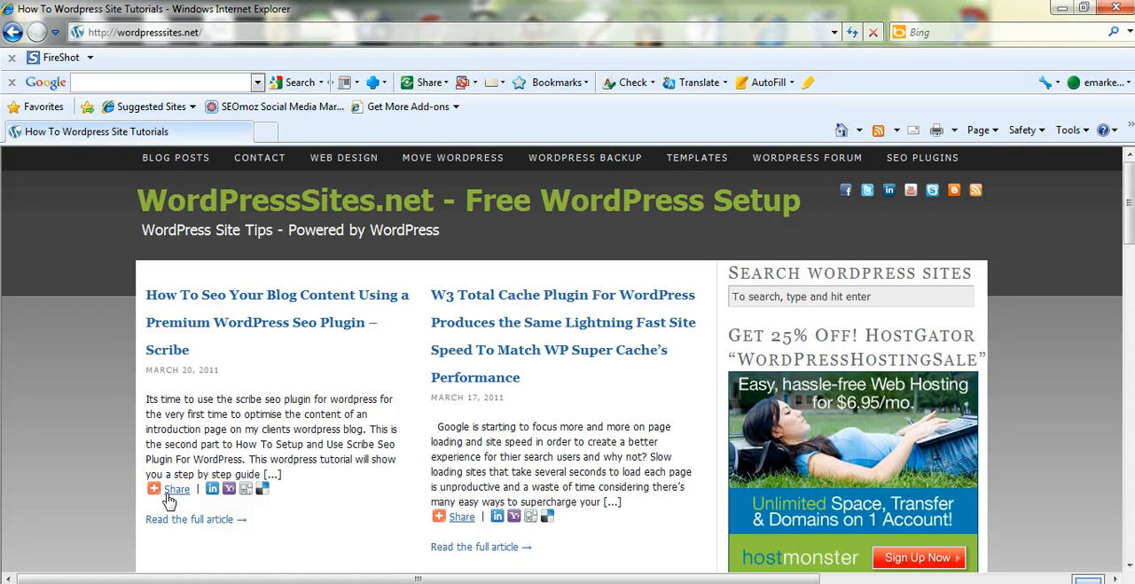
mouse_move(808, 145)
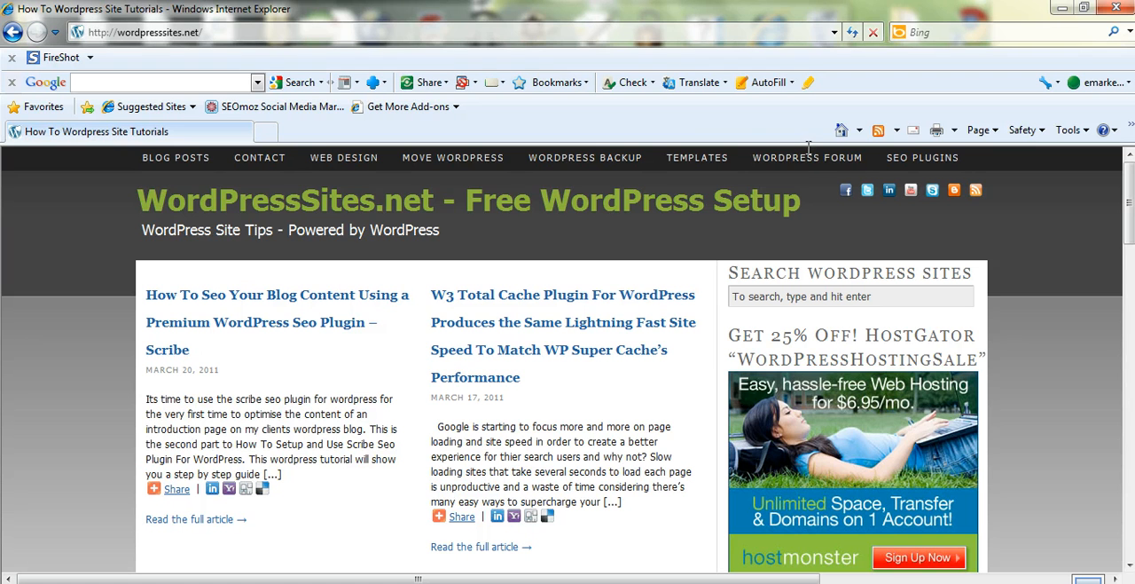
Go to the site's WordPress Forum page from the top navigation
click(805, 158)
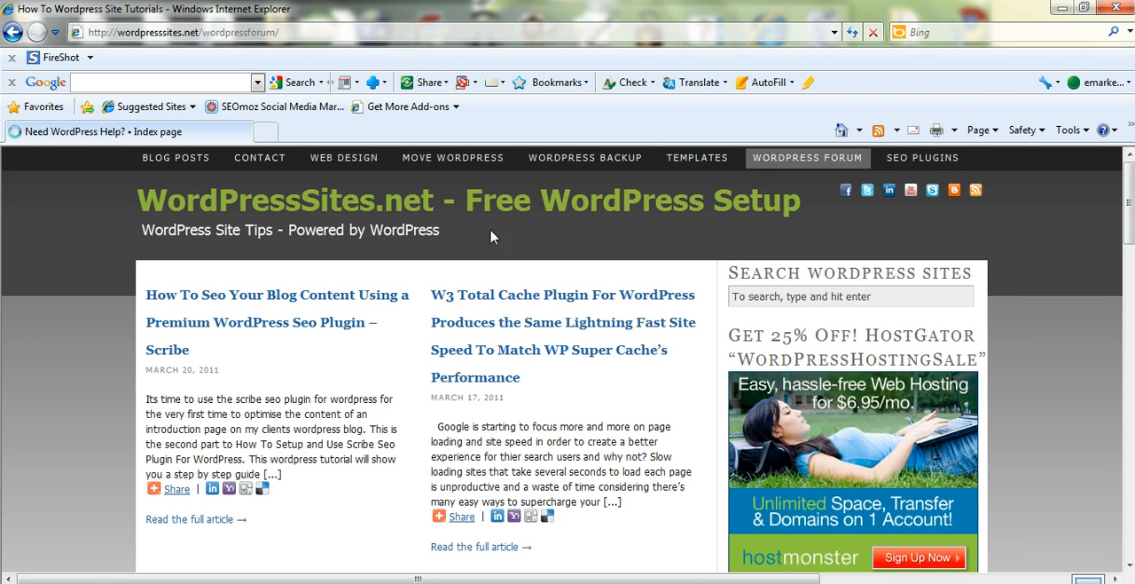
click(805, 158)
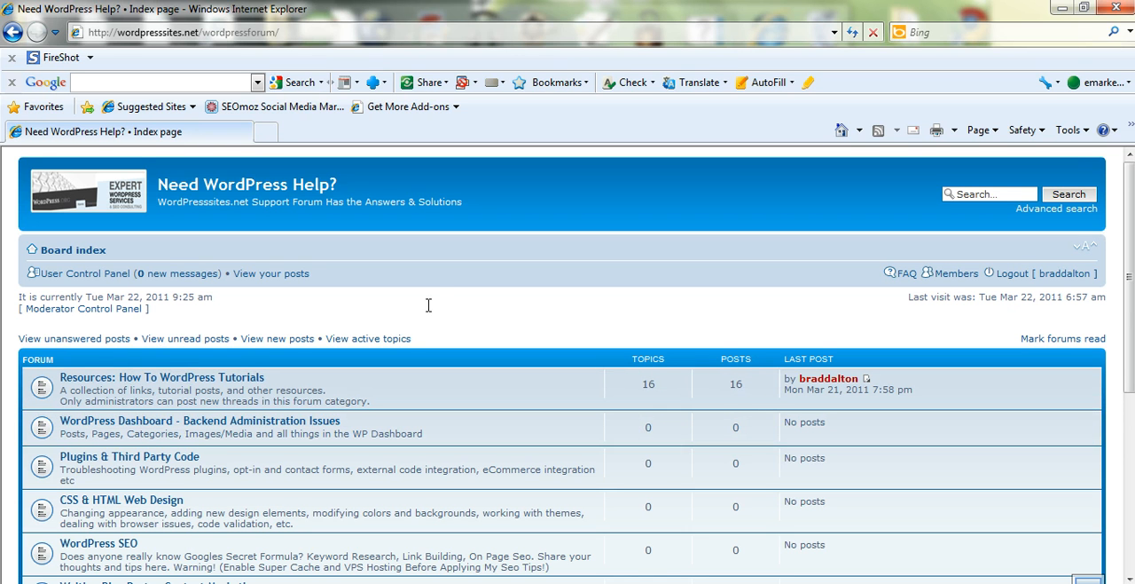
mouse_move(438, 305)
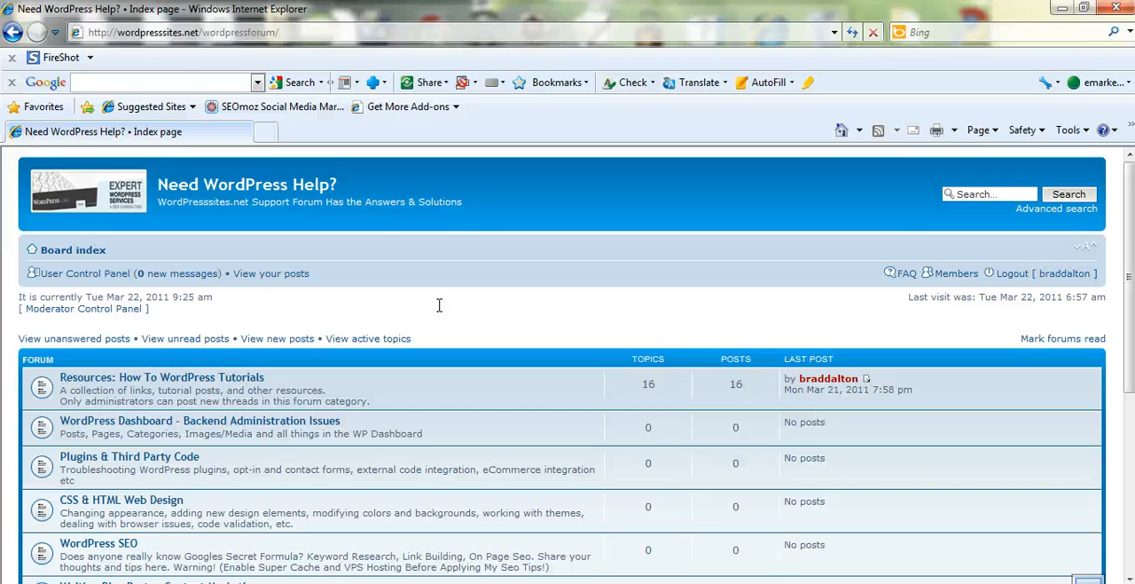
mouse_move(101, 181)
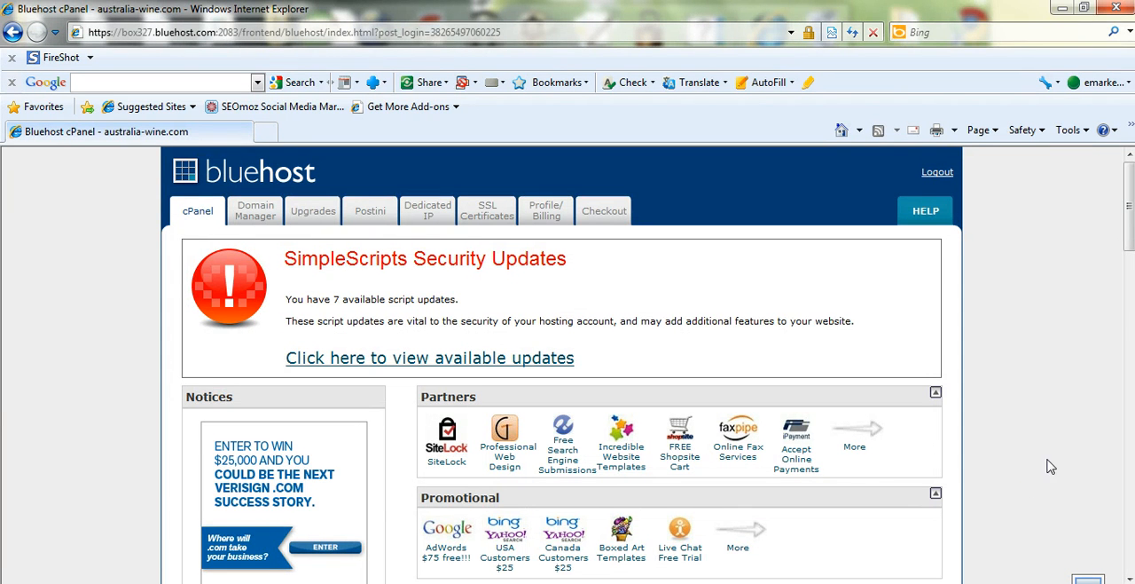
Scroll down the cPanel home page toward the File Manager entry
scroll(down, 3)
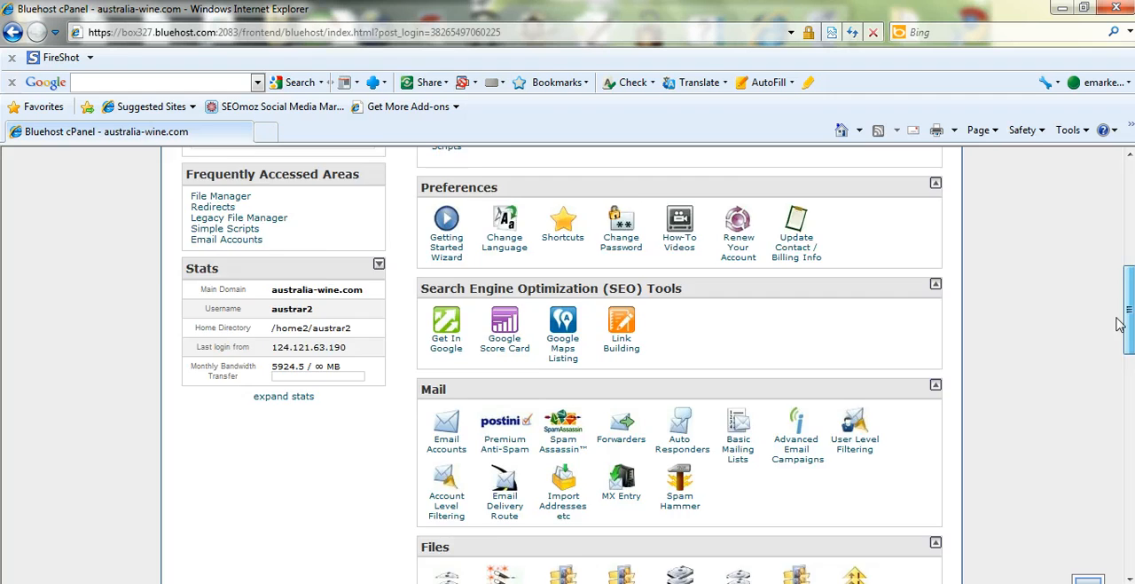
scroll(down, 3)
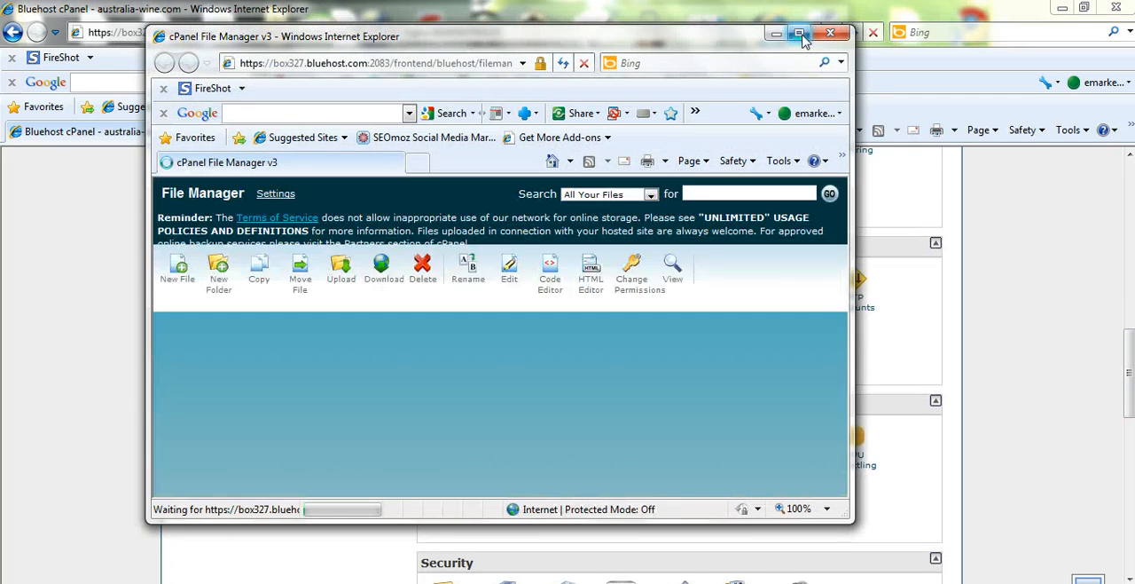
Maximize File Manager and enter the wordpresssites site's forum folder
click(798, 32)
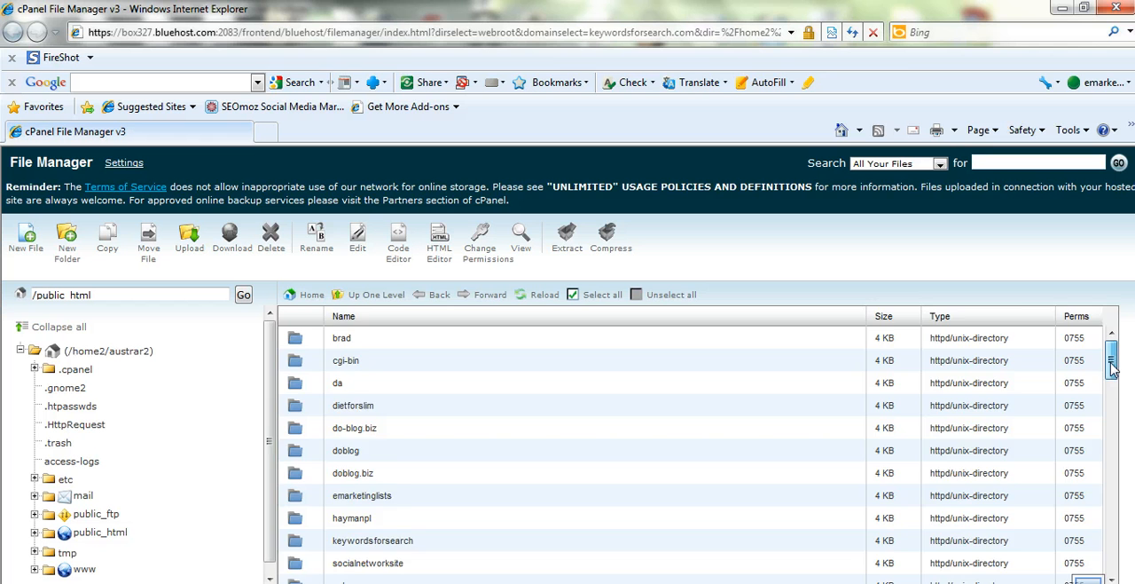
scroll(down, 3)
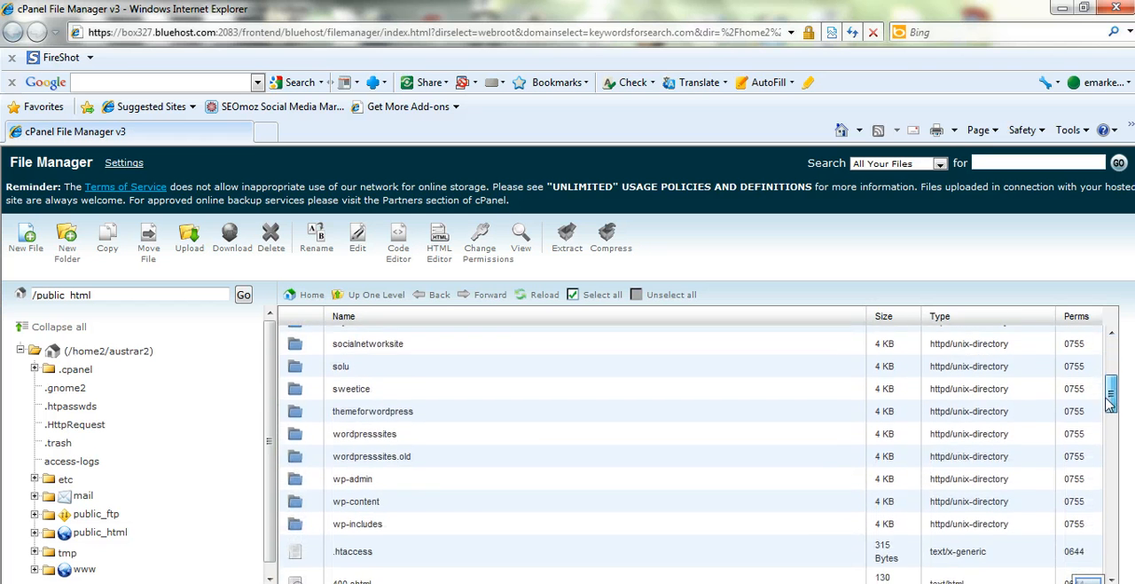
scroll(down, 3)
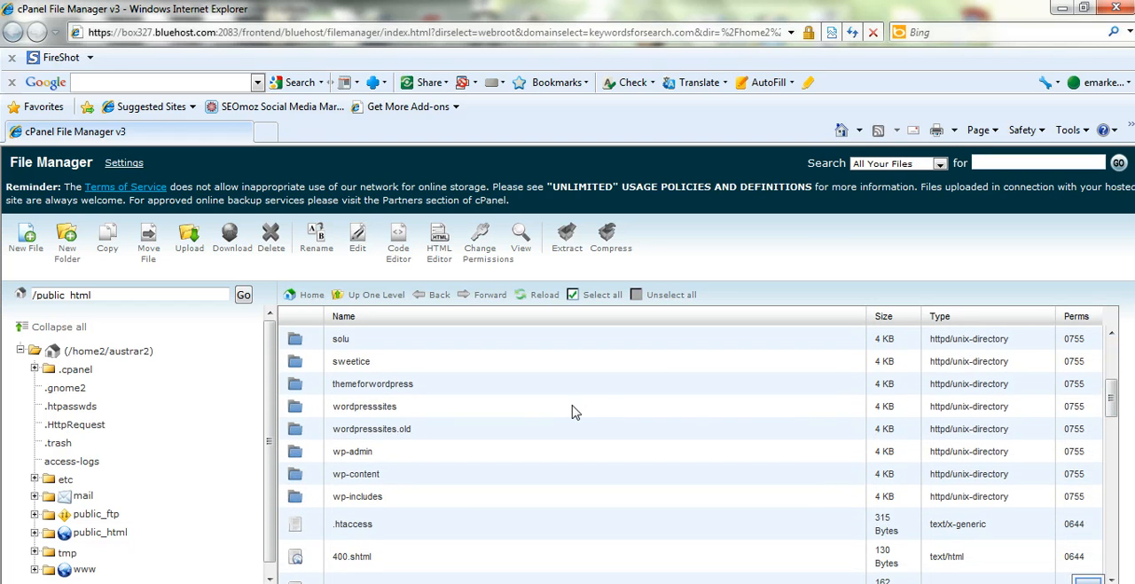
mouse_move(536, 414)
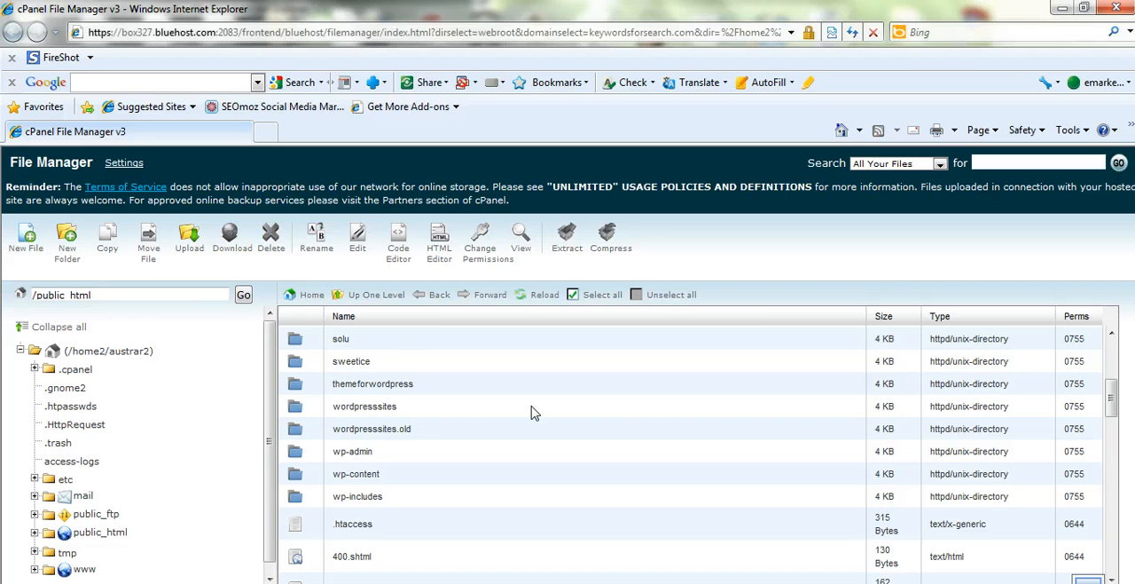
double_click(365, 405)
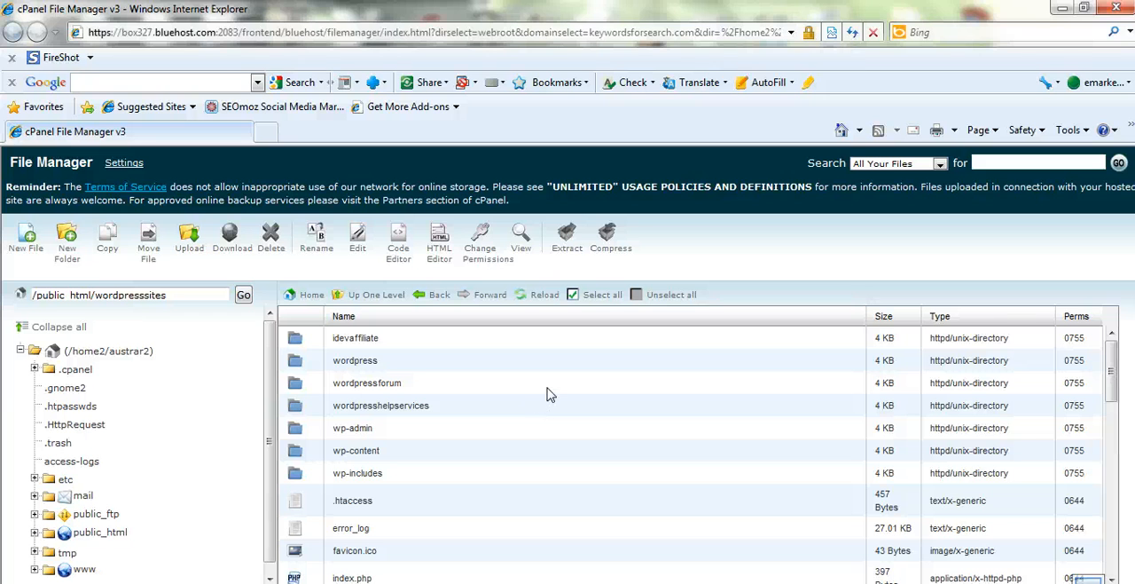
double_click(365, 383)
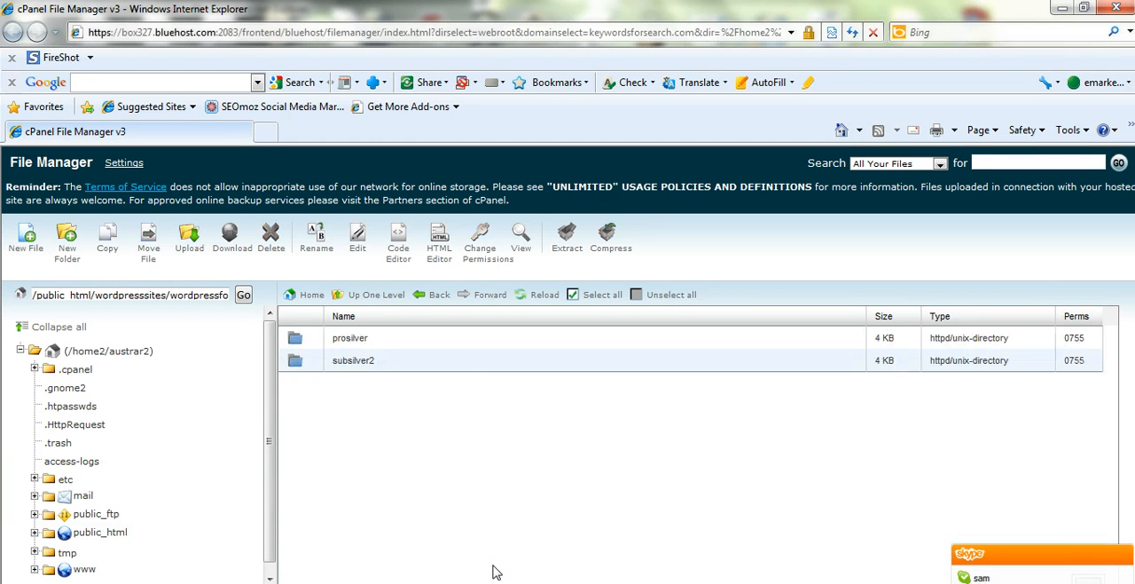
mouse_move(524, 348)
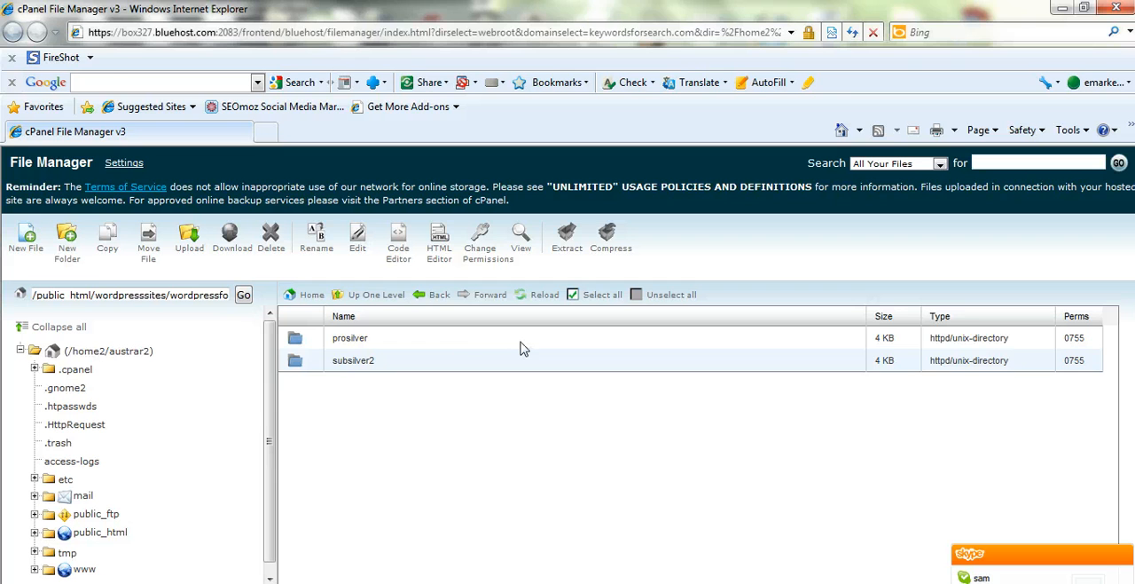
Enter the prosilver style folder and then its imageset folder of GIF images
double_click(349, 337)
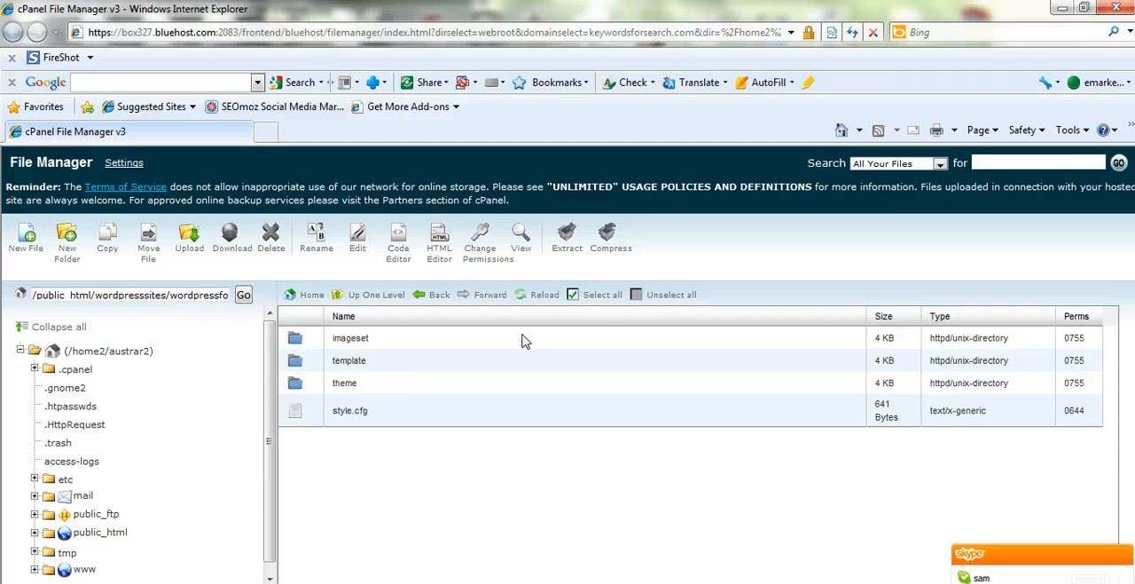
double_click(349, 337)
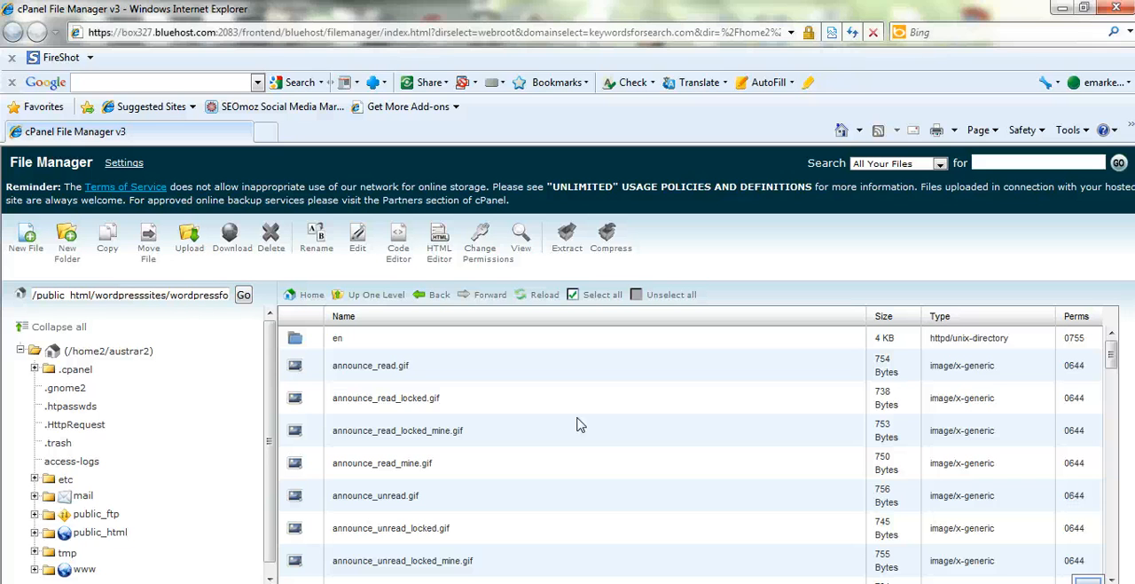
mouse_move(759, 277)
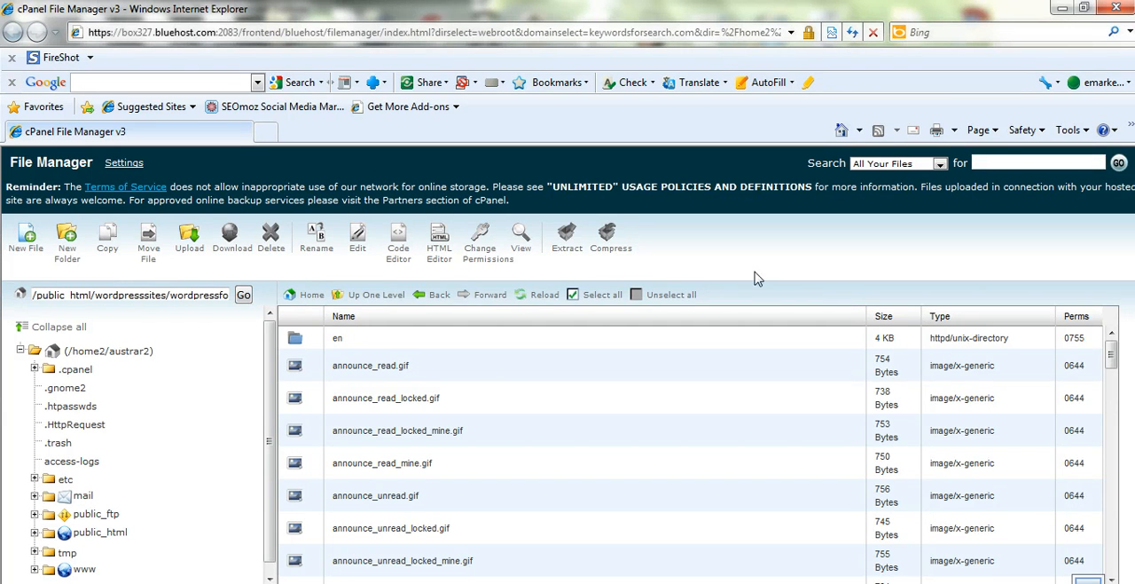
mouse_move(784, 429)
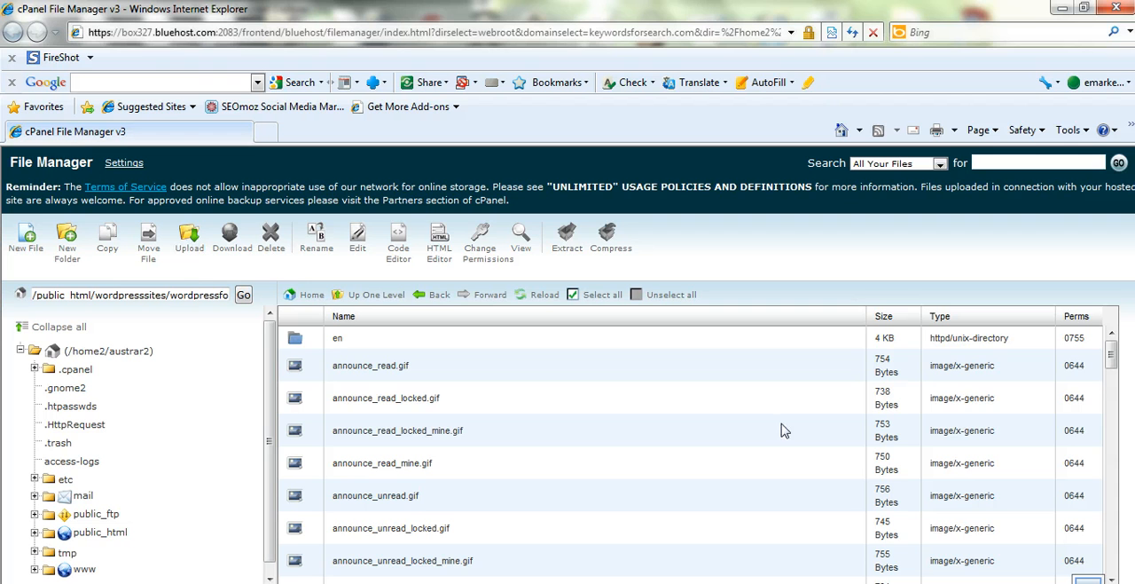
mouse_move(301, 335)
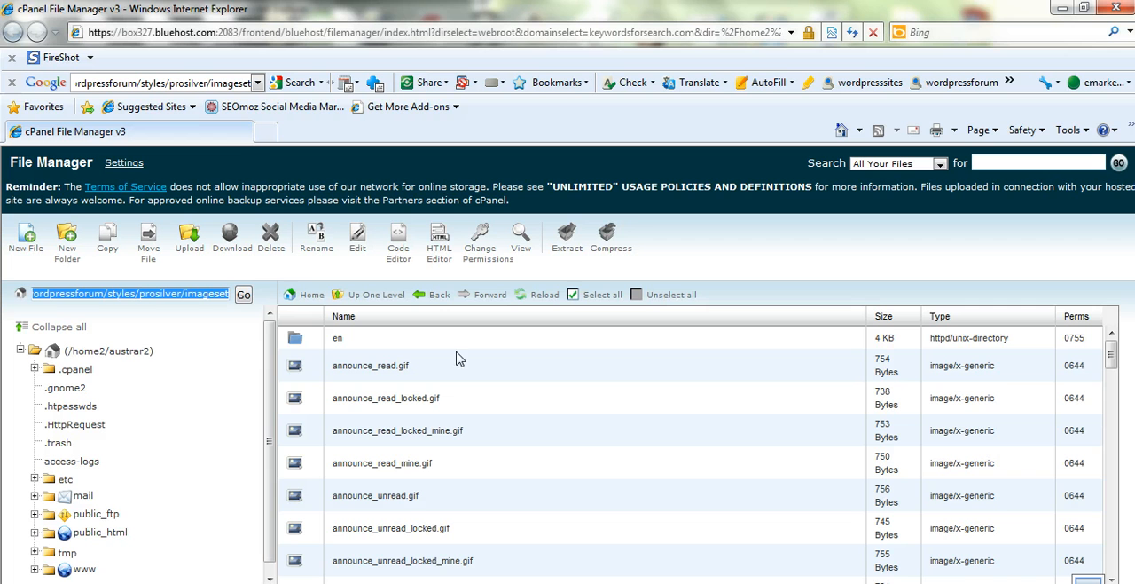
mouse_move(546, 408)
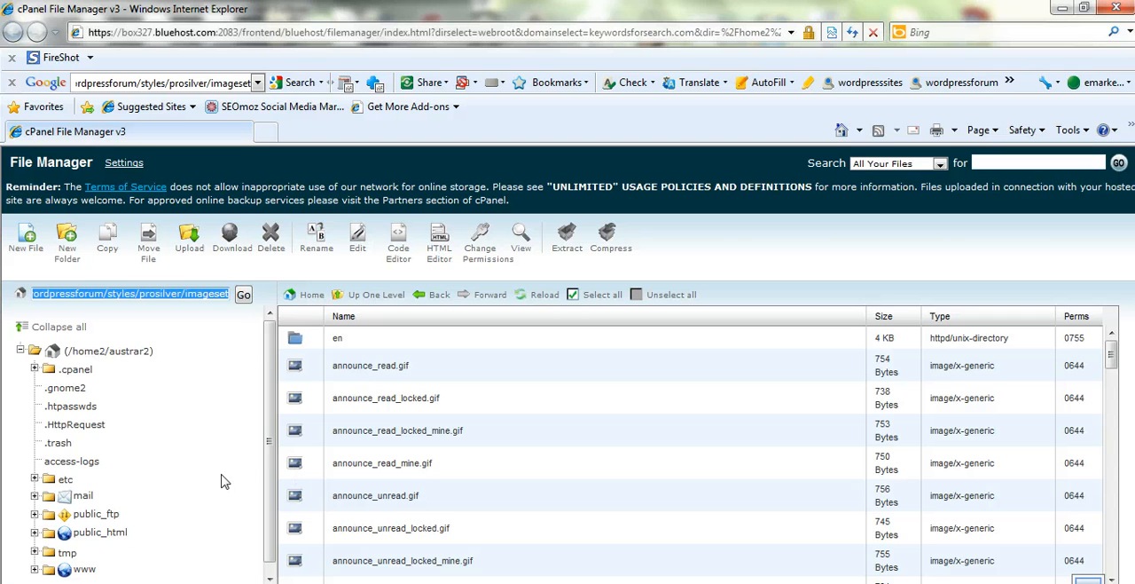
mouse_move(195, 490)
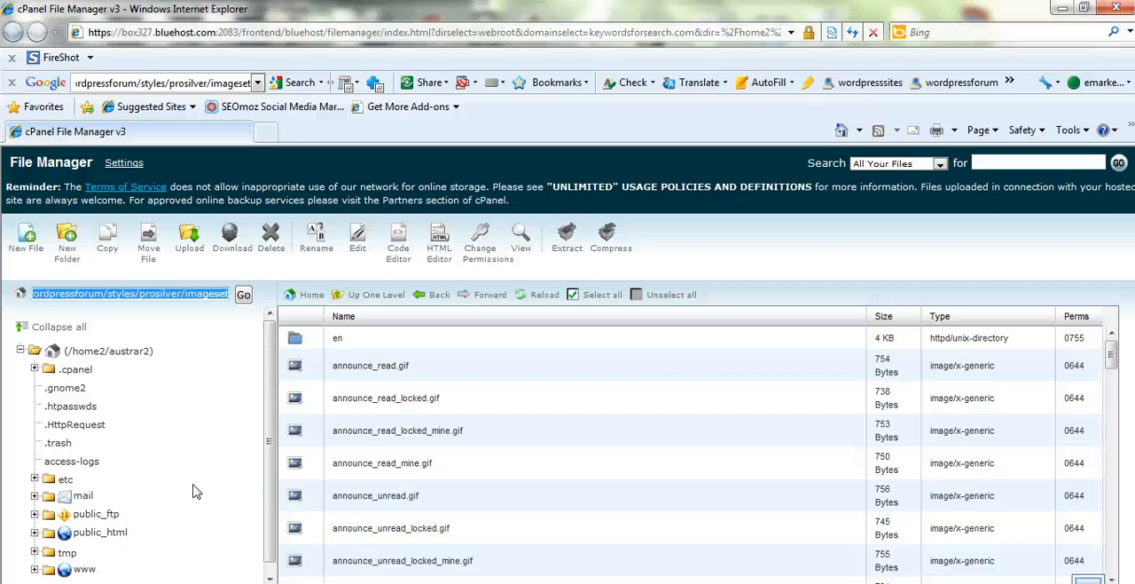
mouse_move(145, 518)
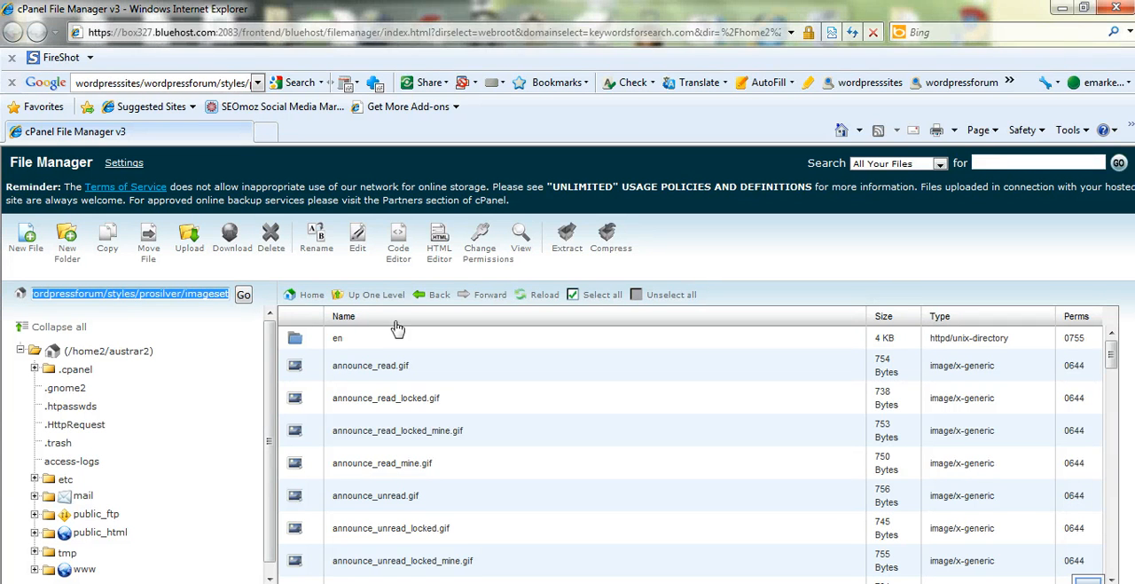
Return to the prosilver folder and select style.cfg with its options menu
click(434, 294)
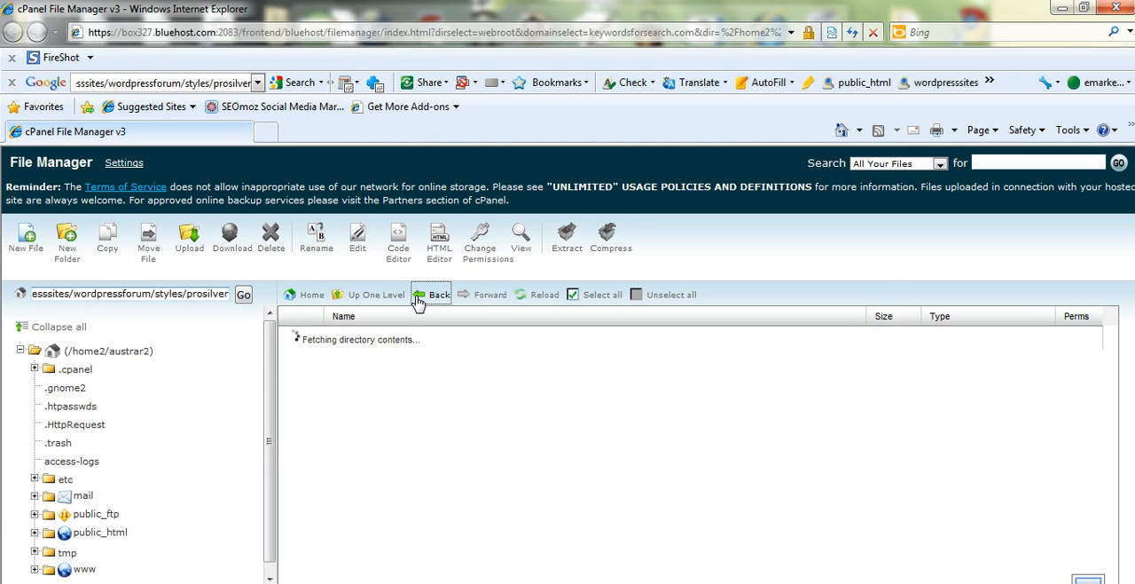
click(433, 295)
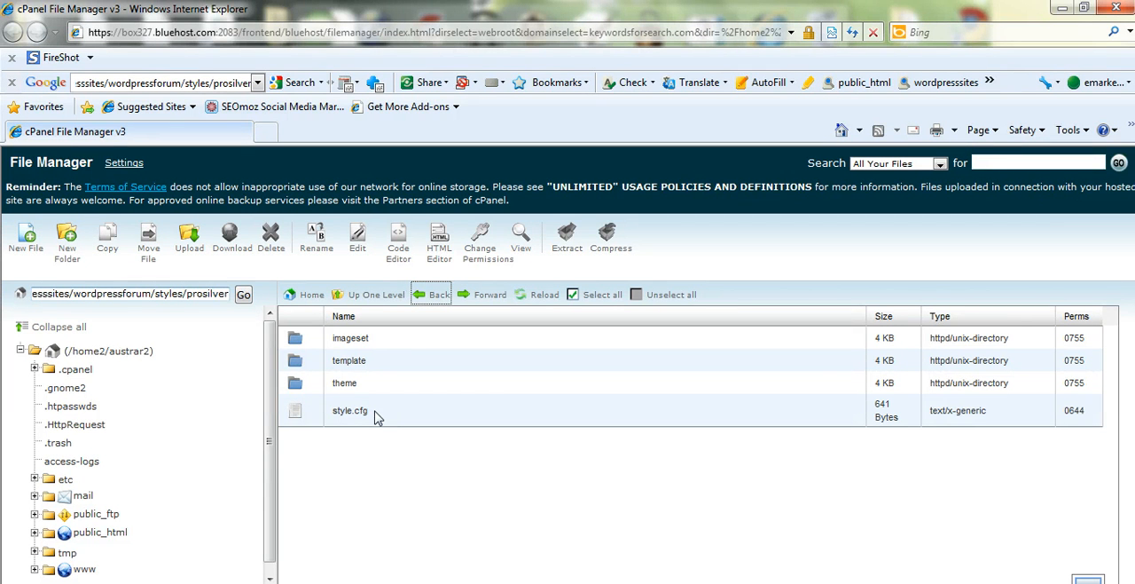
click(349, 410)
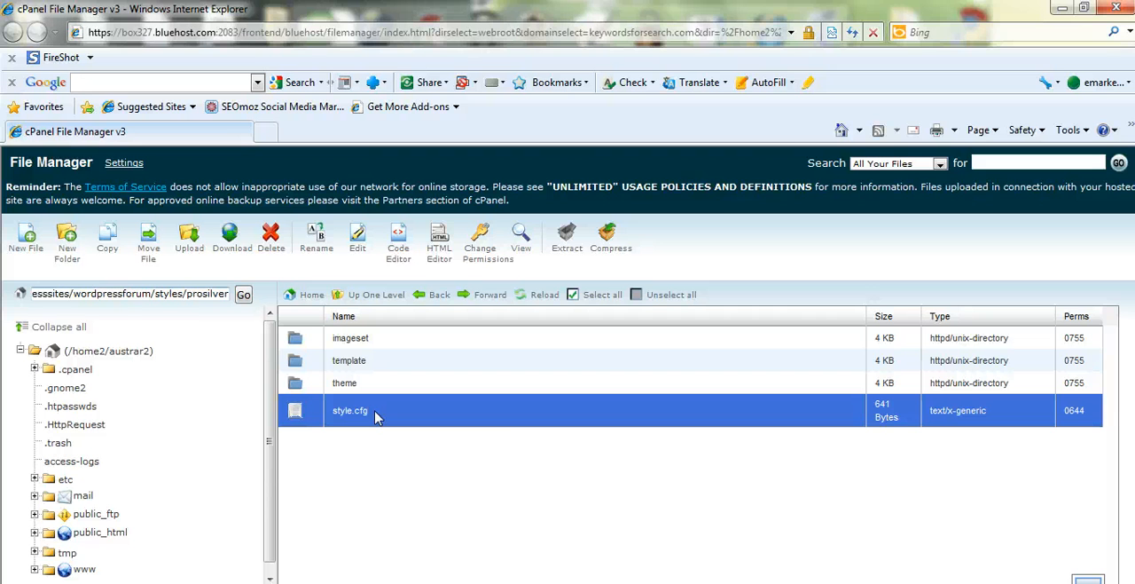
right_click(349, 410)
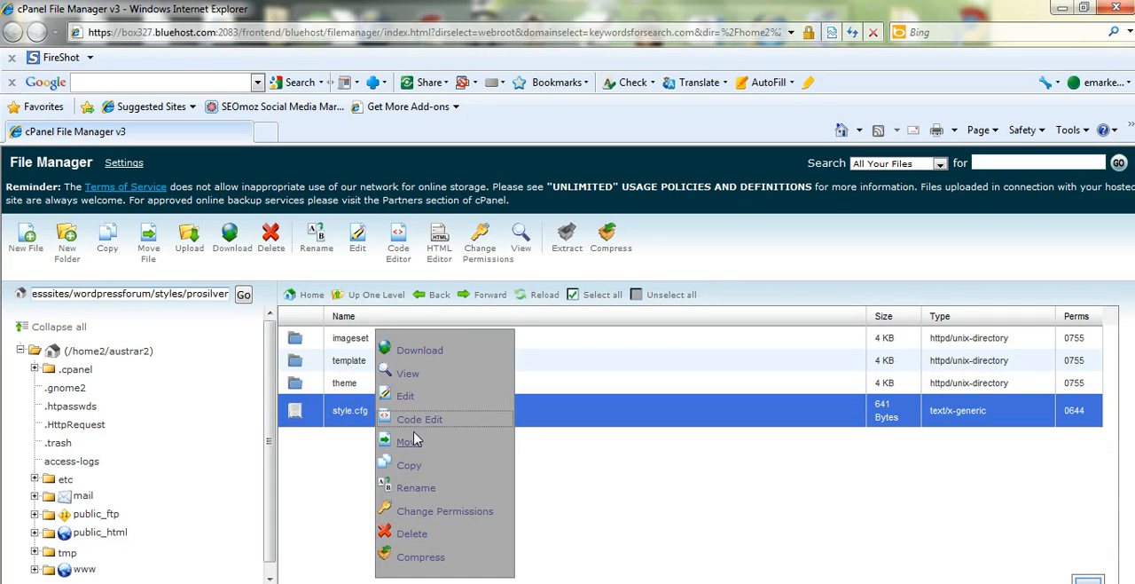
View style.cfg in the code editor and close it without saving changes
click(419, 419)
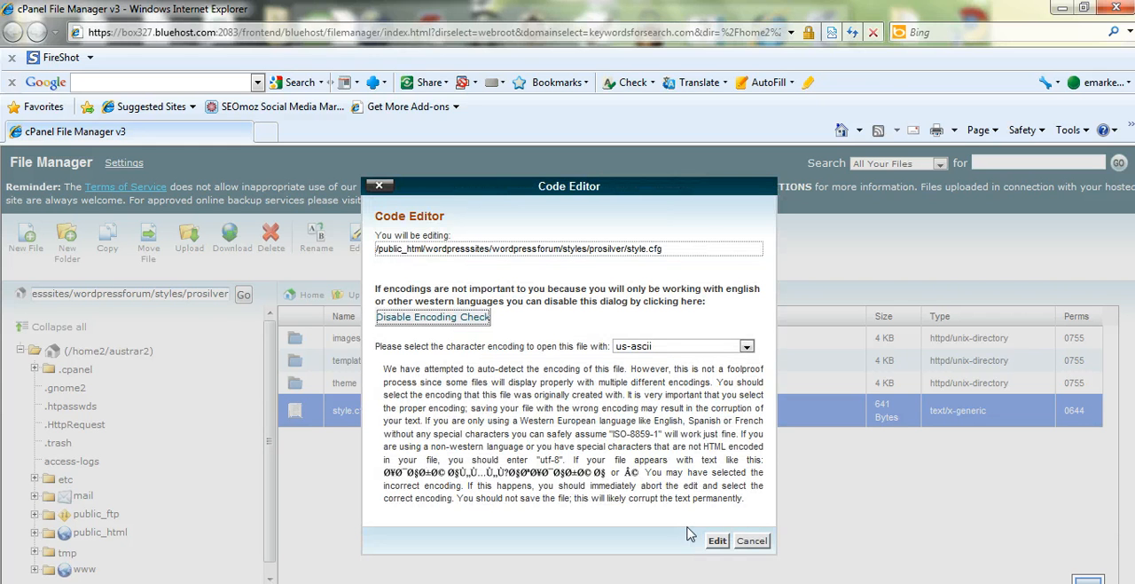
click(716, 539)
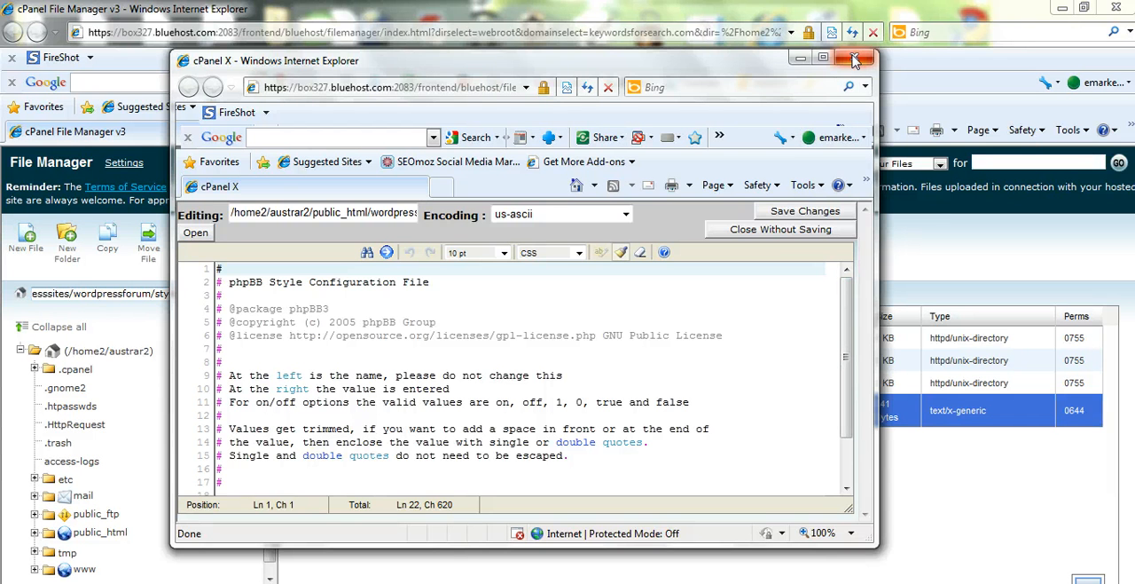
click(855, 60)
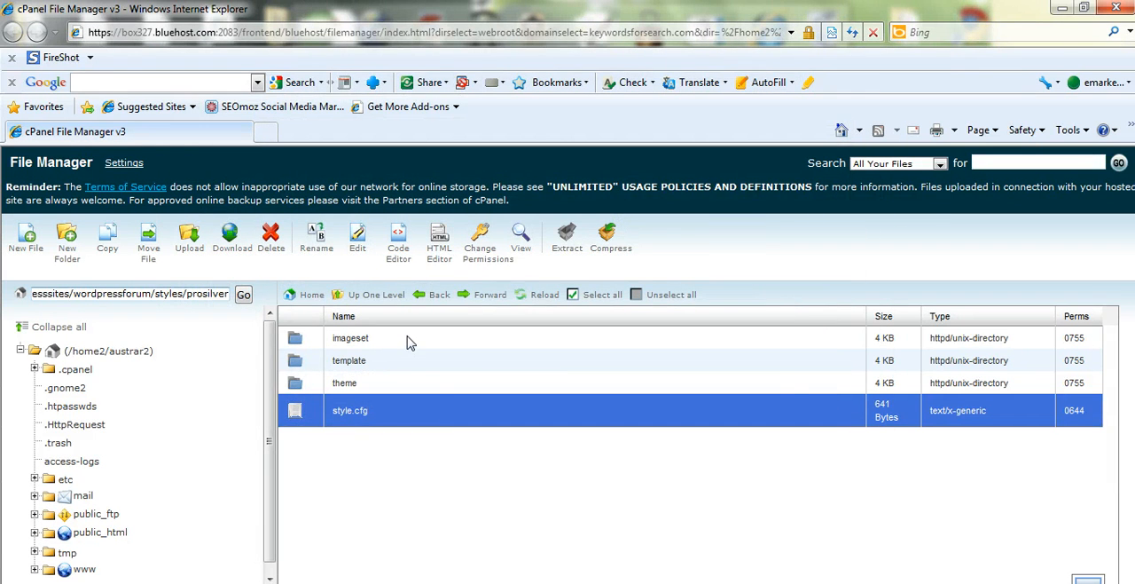
Enter imageset and load imageset.cfg in the code editor, showing img_site_logo = site_logo.gif*52*139
double_click(350, 337)
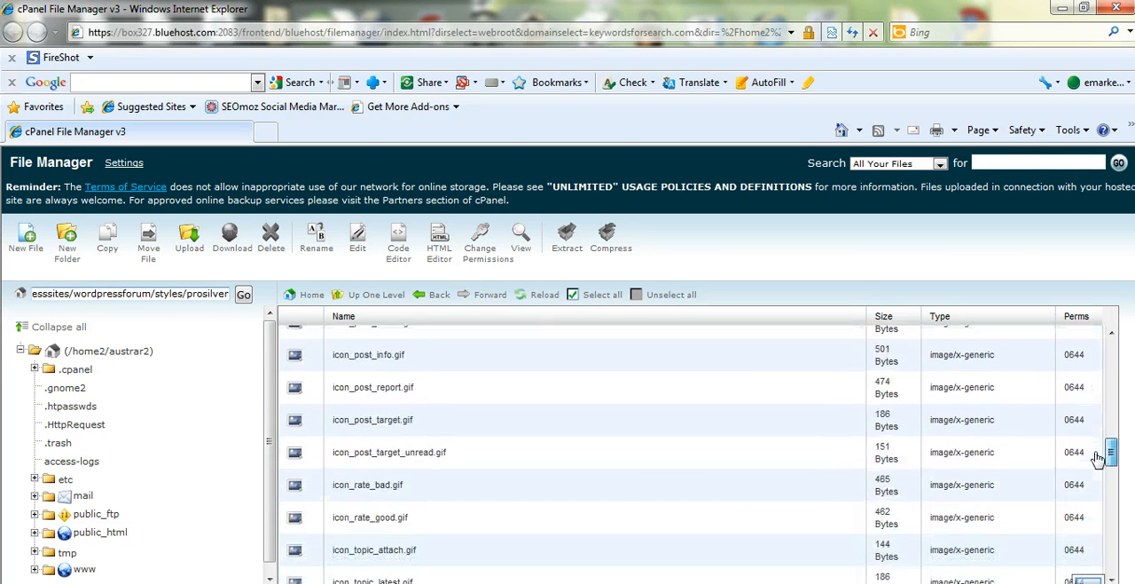
scroll(down, 3)
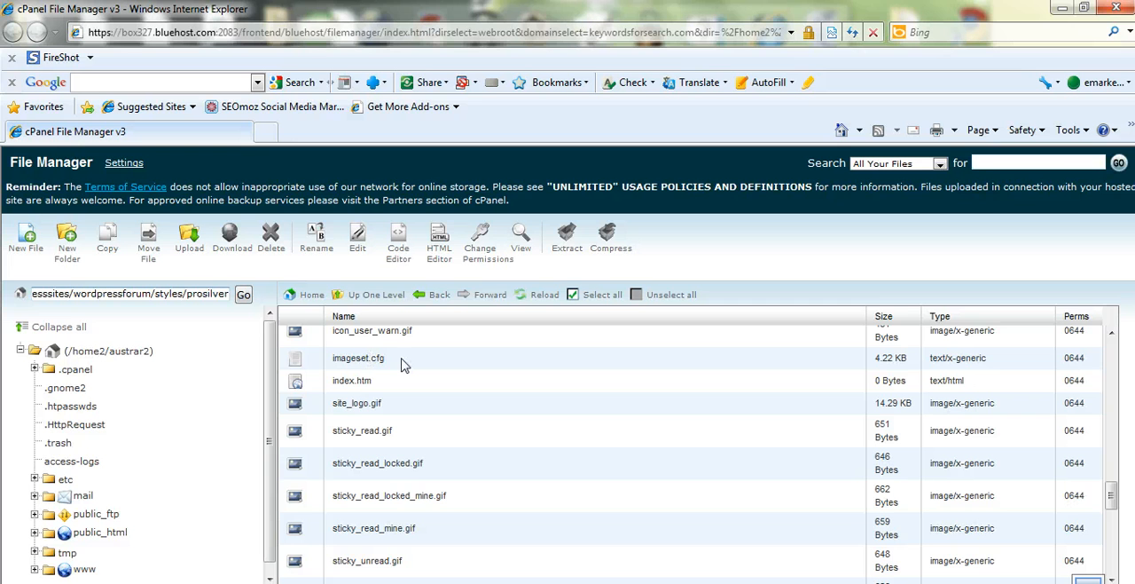
right_click(358, 358)
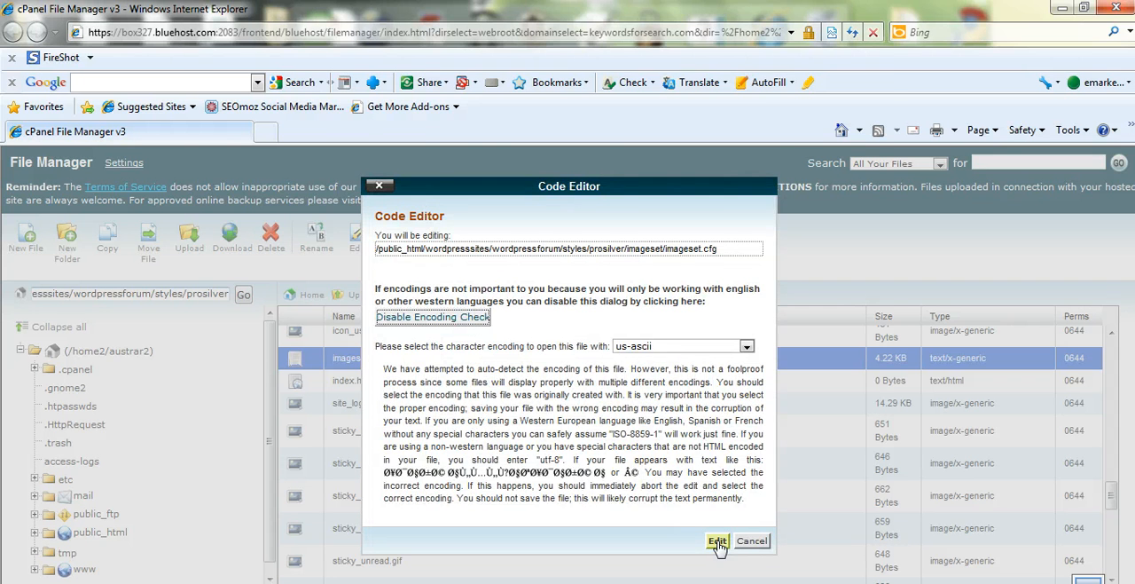
click(717, 541)
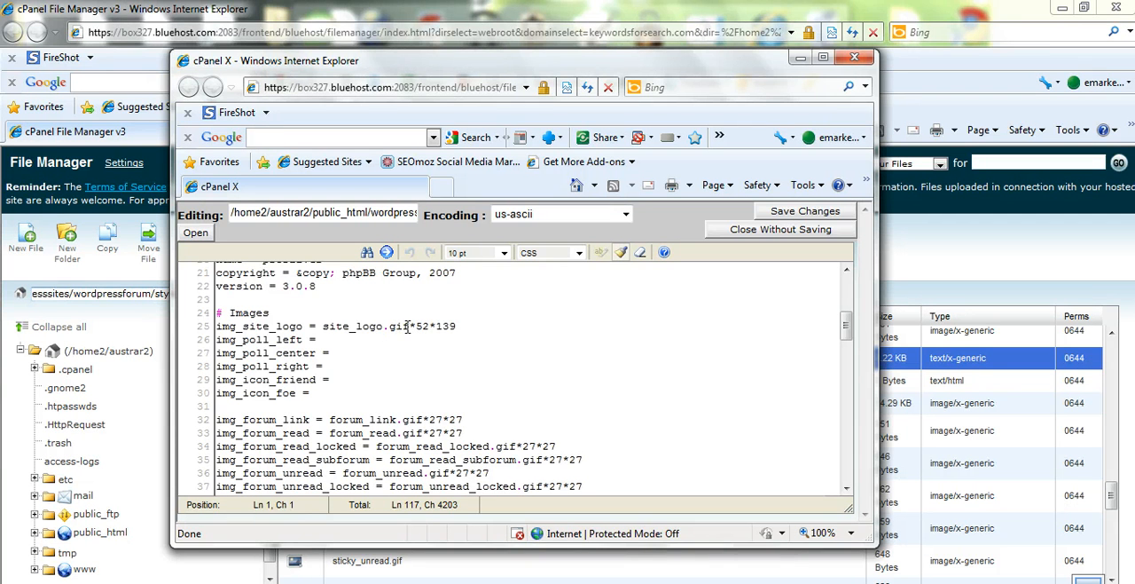
Change img_site_logo to WordpressExpert.jpg with height 60 and delete its old width digits
double_click(355, 326)
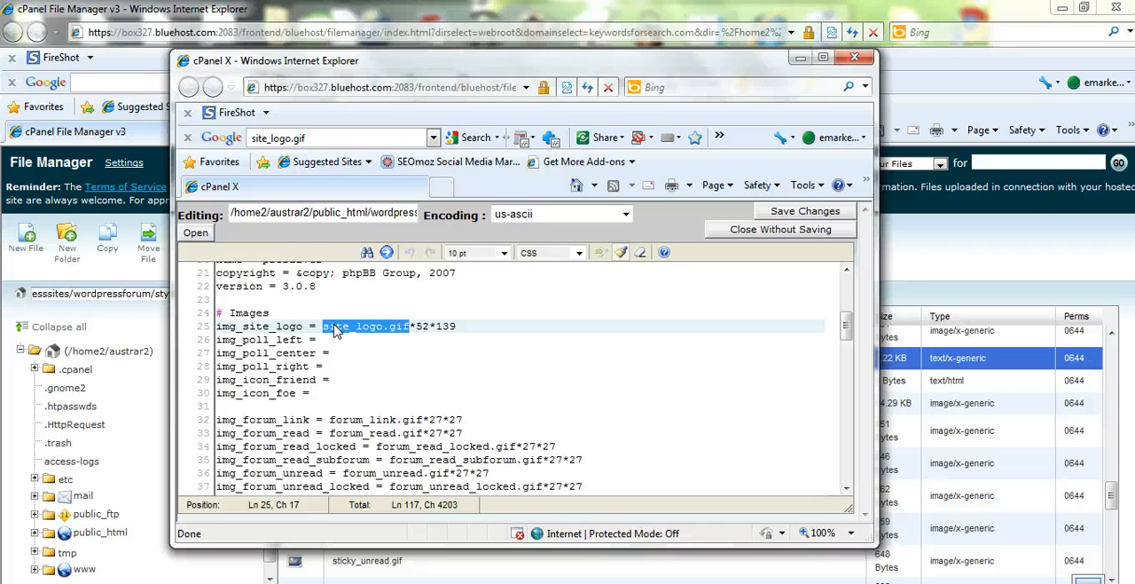
text(WordpressExpert.jpg)
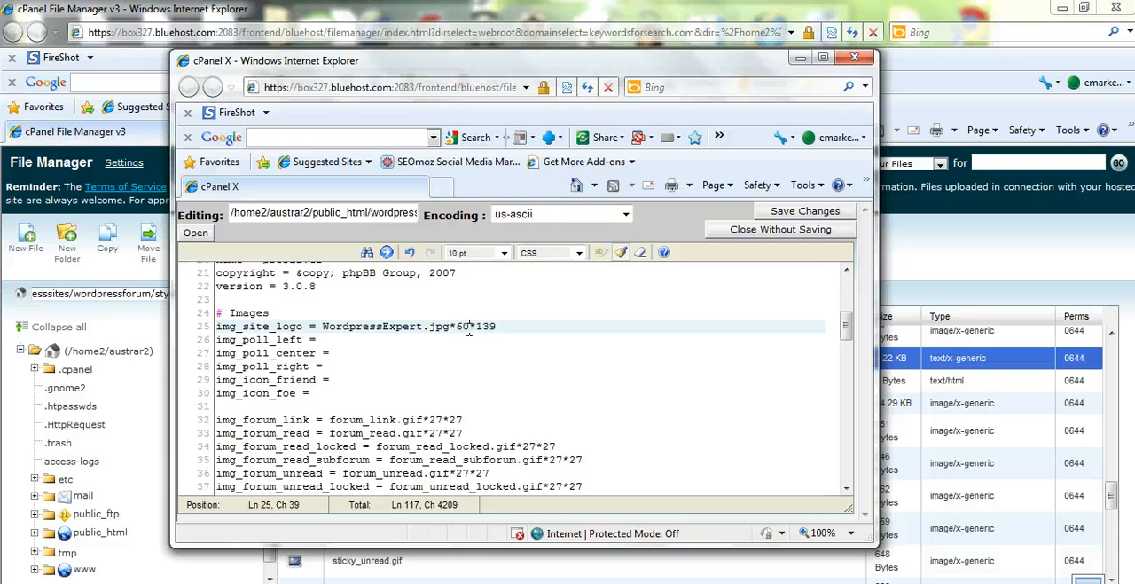
click(496, 326)
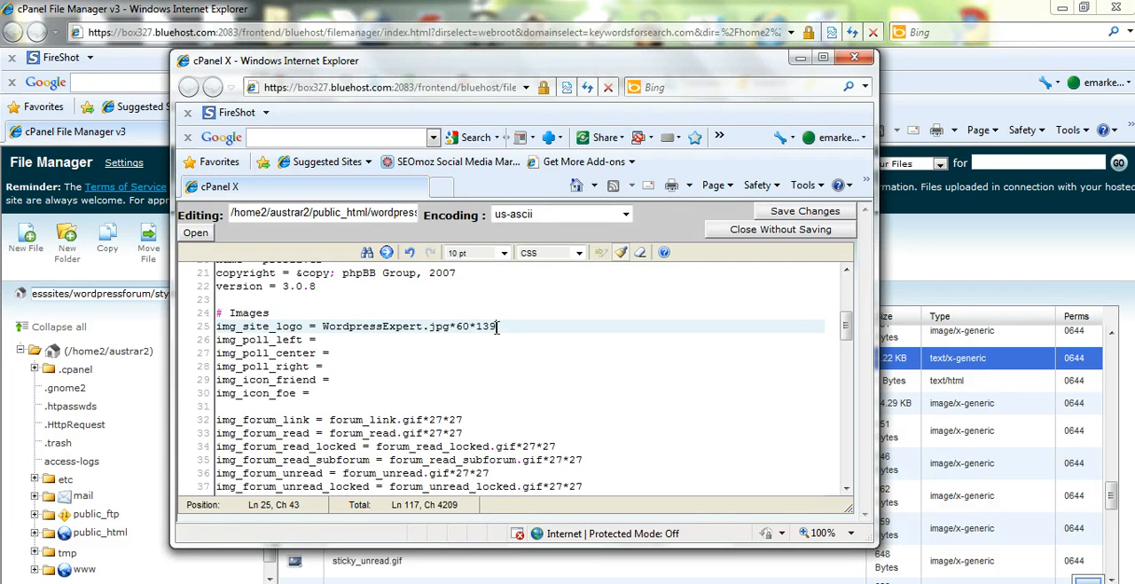
key(BackSpace)
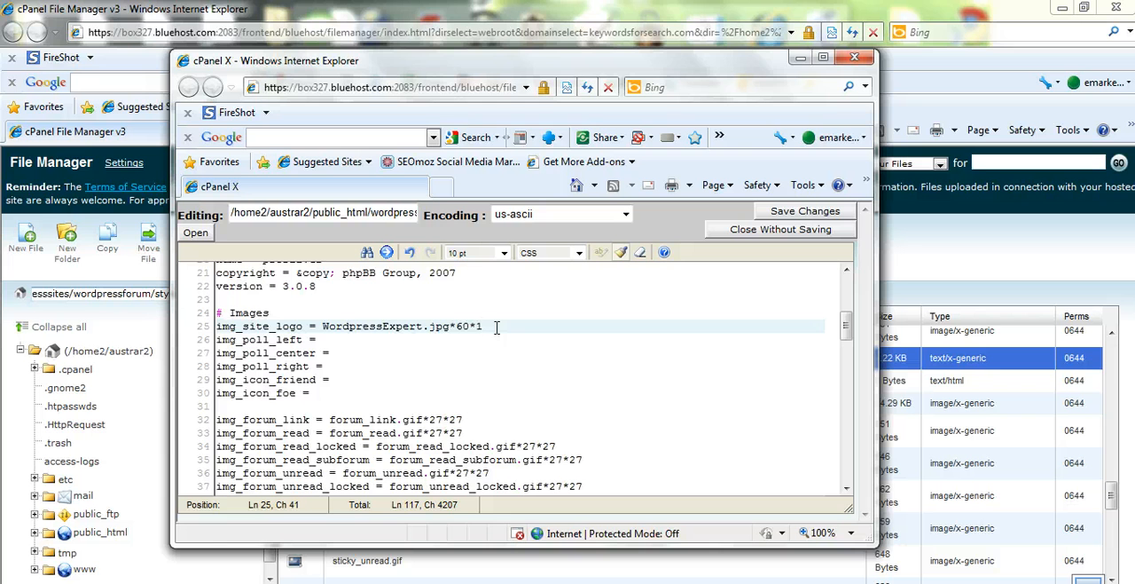
key(Backspace)
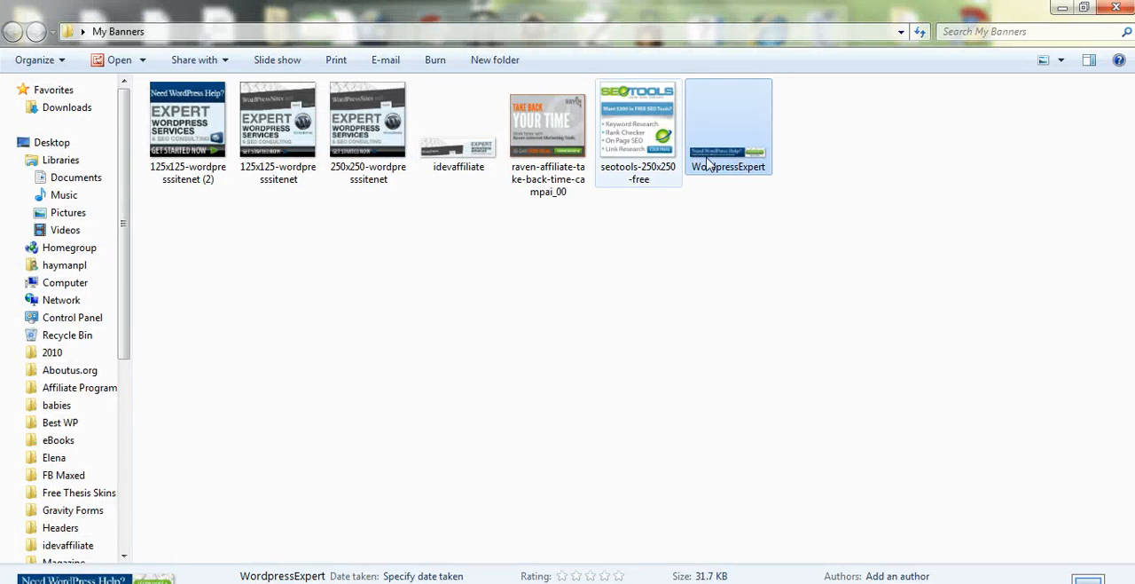
View the WordpressExpert banner's file properties in the My Banners folder
right_click(728, 124)
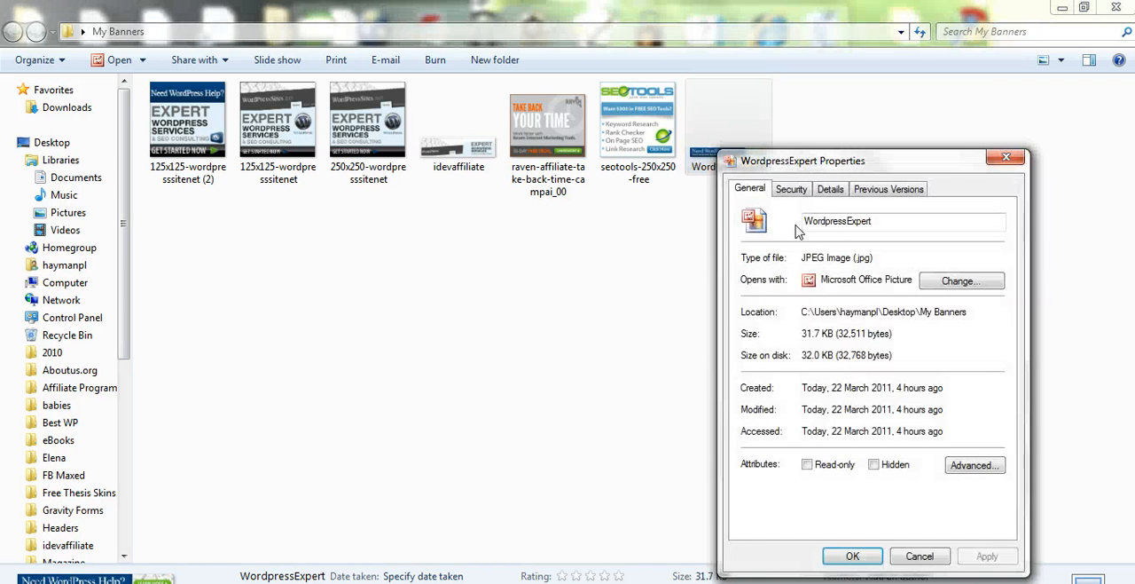
click(830, 188)
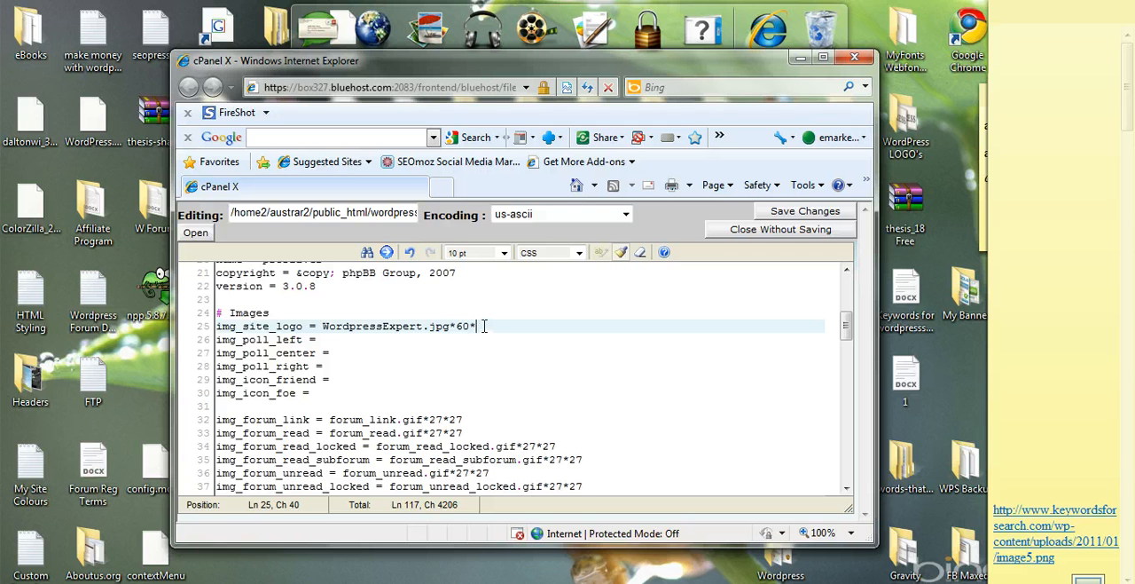
Complete the line as WordpressExpert.jpg*60*468 and save imageset.cfg
text(468)
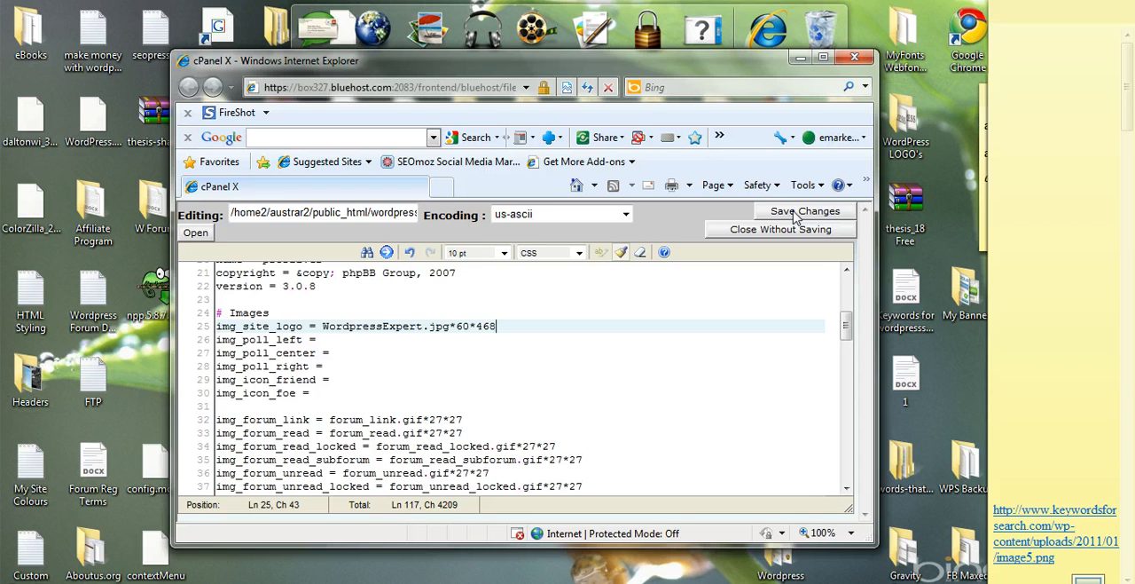
click(805, 211)
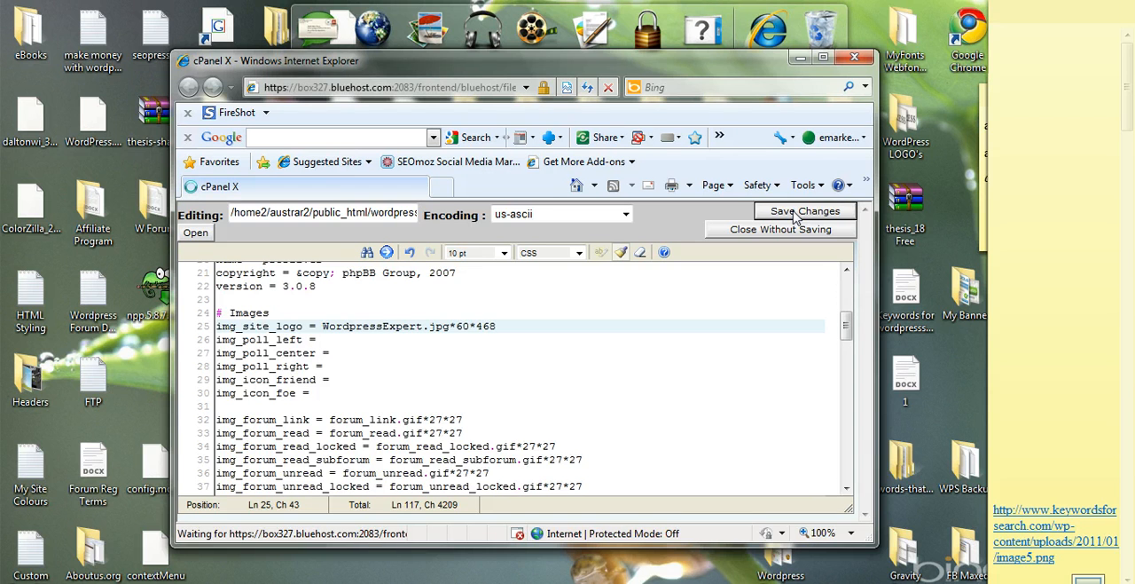
click(806, 211)
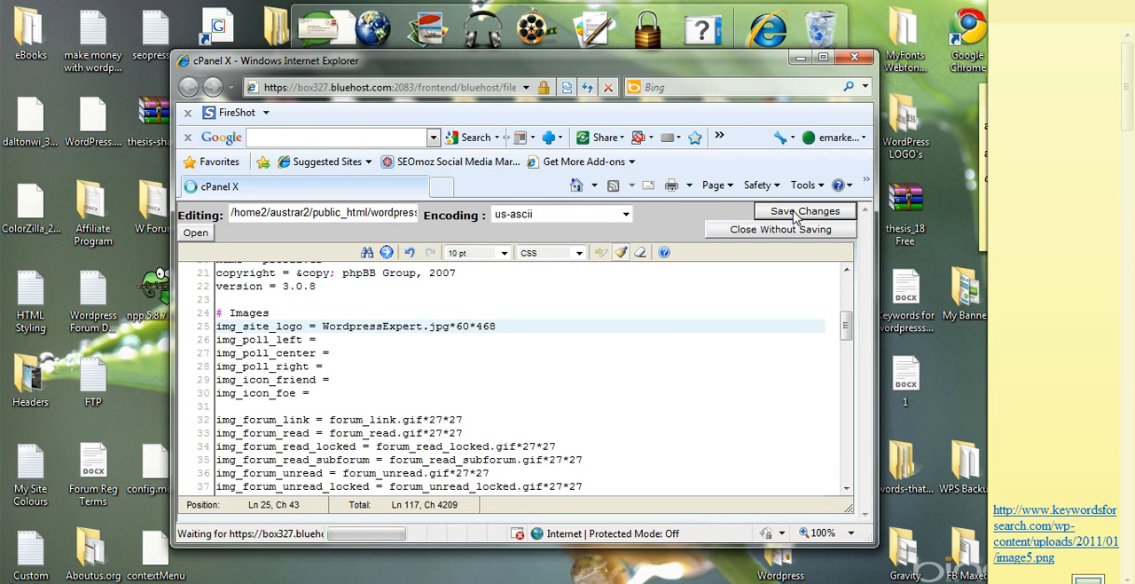